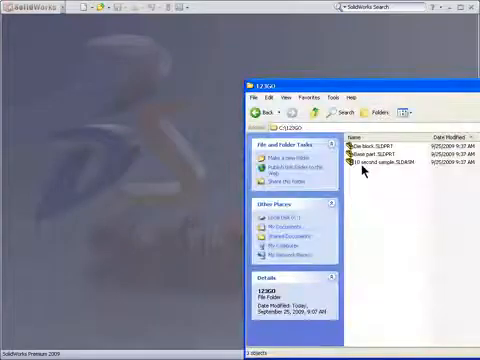
- Open '10 second sample.SLDASM' from the C:\123GO folder in SolidWorks
{"action": "double_click", "coordinate": [380, 158]}
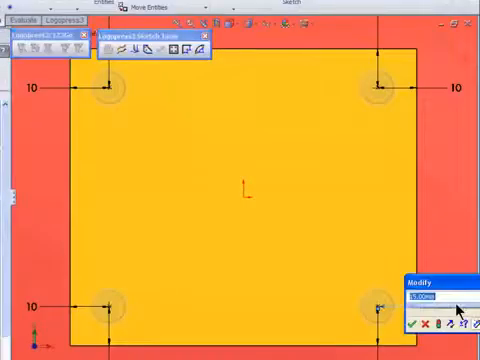
{"action": "left_click", "coordinate": [415, 330]}
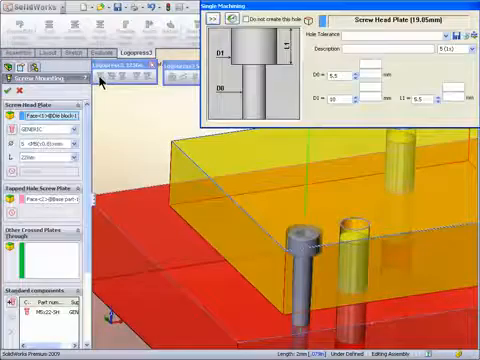
{"action": "mouse_move", "coordinate": [75, 145]}
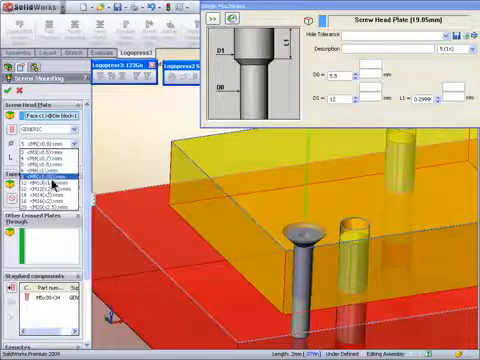
- Pick a different screw size in the Screw Mounting property manager
{"action": "left_click", "coordinate": [50, 175]}
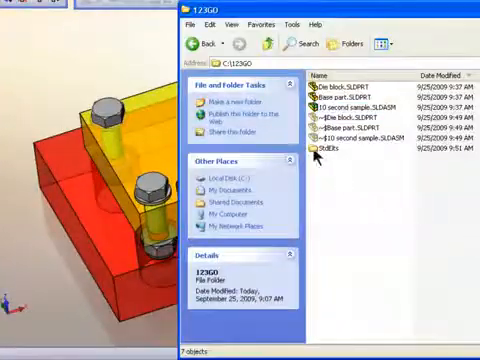
- Open the generated StdElts folder in C:\123GO listing the screw part files
{"action": "double_click", "coordinate": [328, 147]}
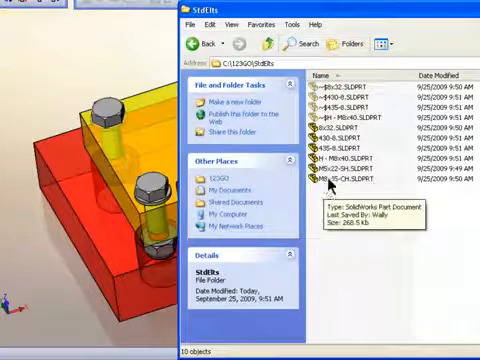